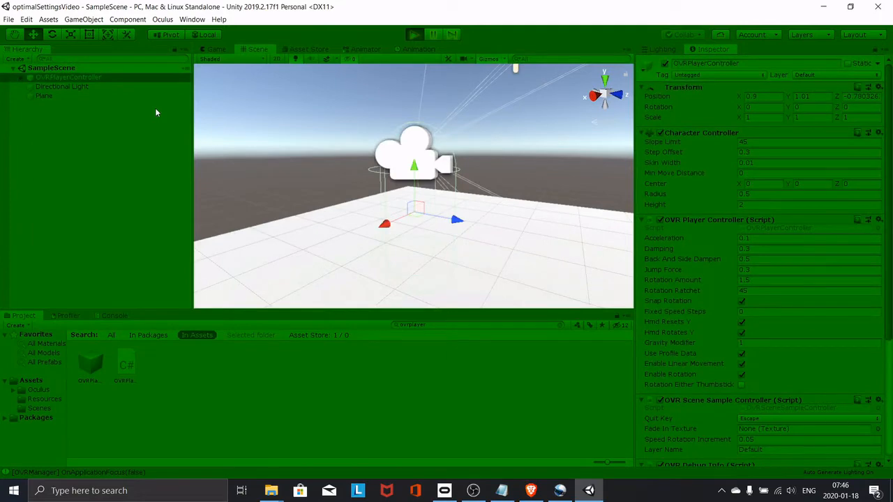
mouse_move(362, 130)
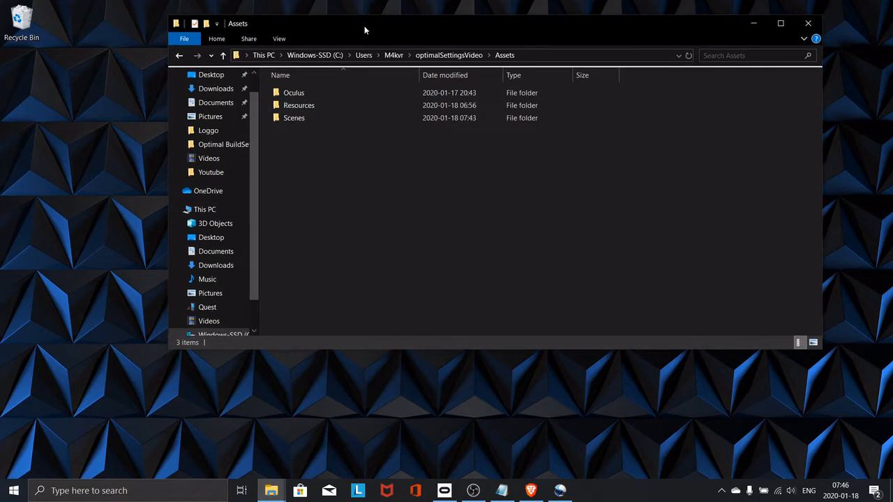
Delete the Oculus folder from Assets, then start launching the browser for the download.
click(293, 92)
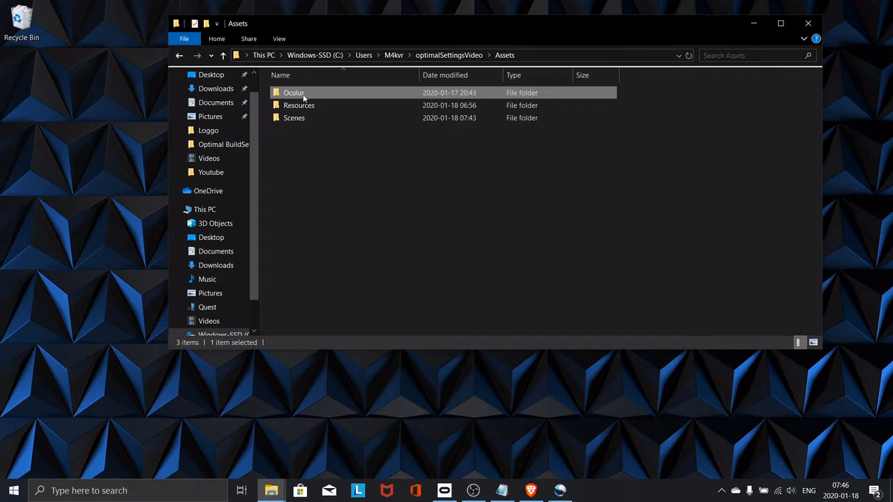
key(Delete)
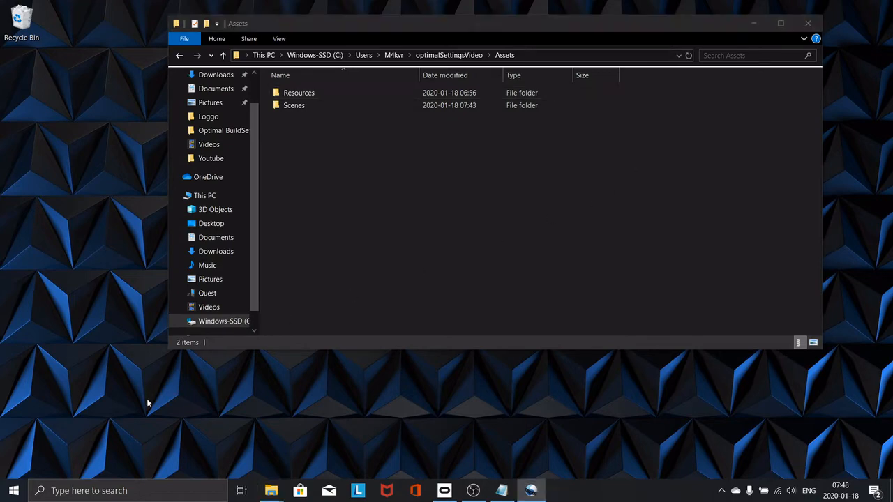
text(bra)
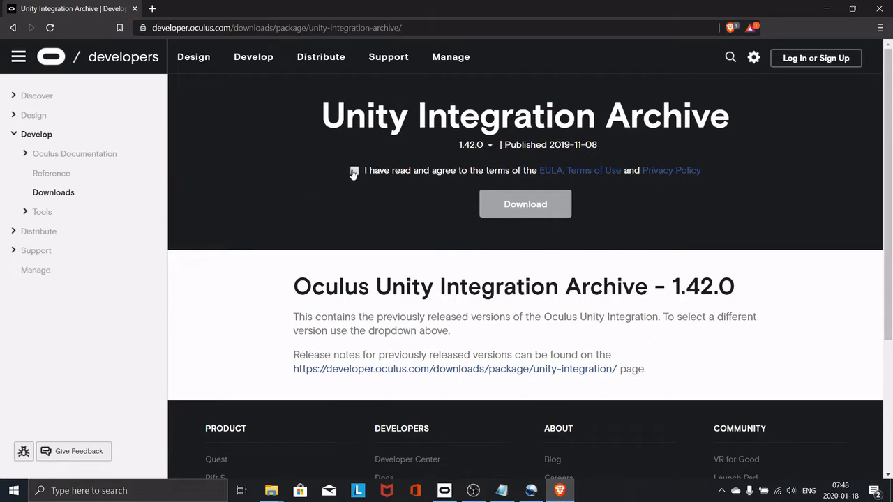
Accept the EULA, choose version 1.42.0 from the archive list, download it and save the file.
click(355, 170)
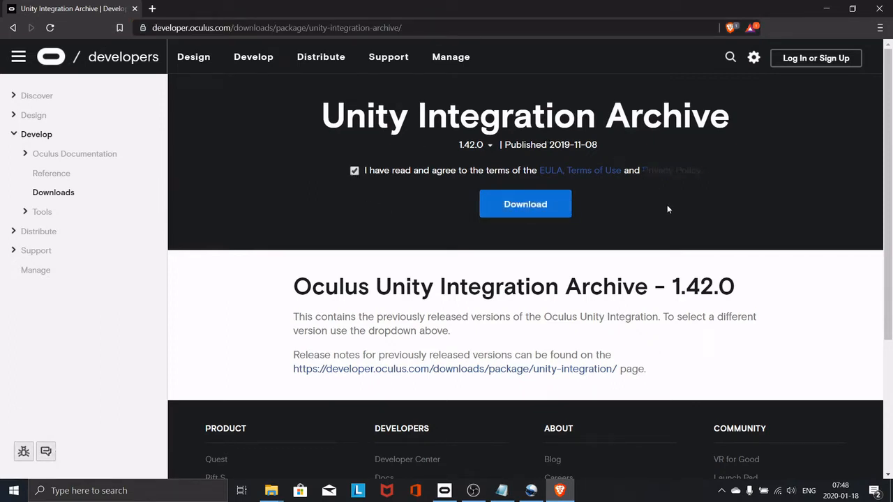
click(475, 144)
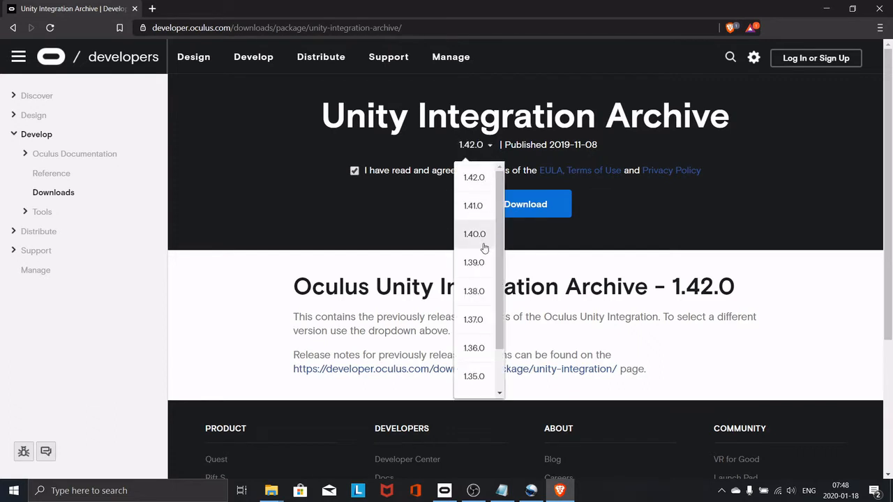
mouse_move(474, 291)
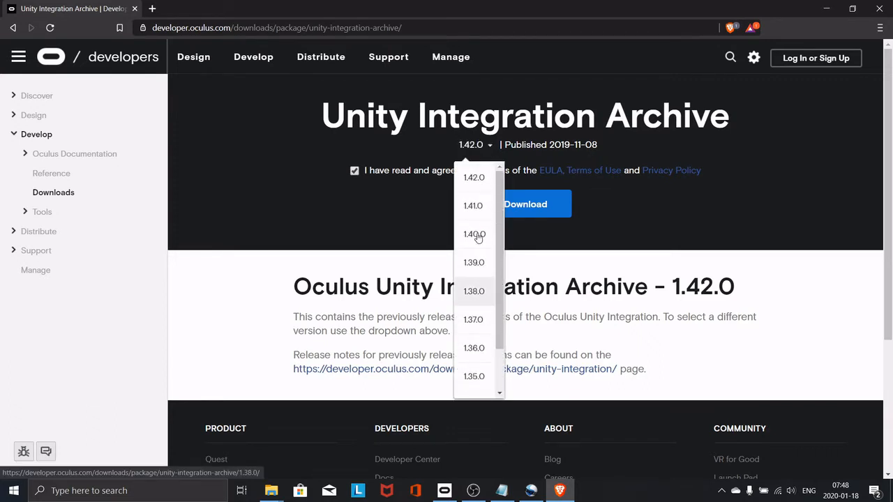
click(525, 204)
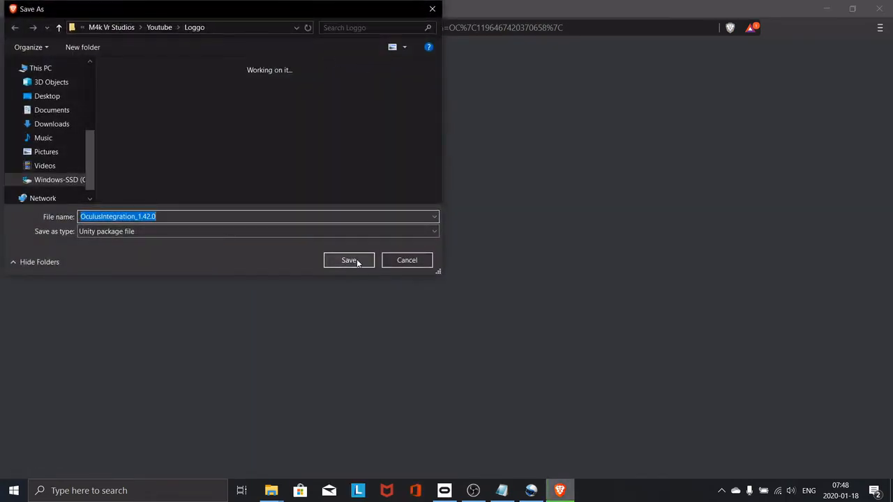
click(349, 261)
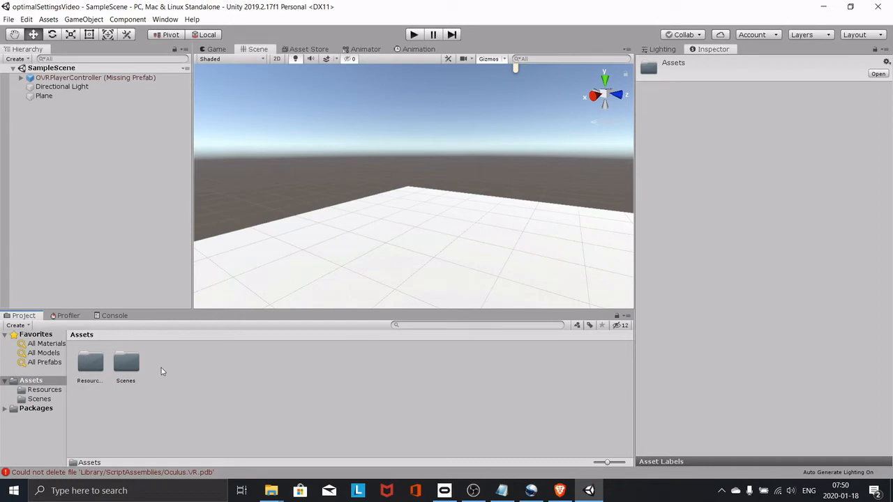
Start Import Package > Custom Package from Assets and navigate to the system drive root.
right_click(161, 370)
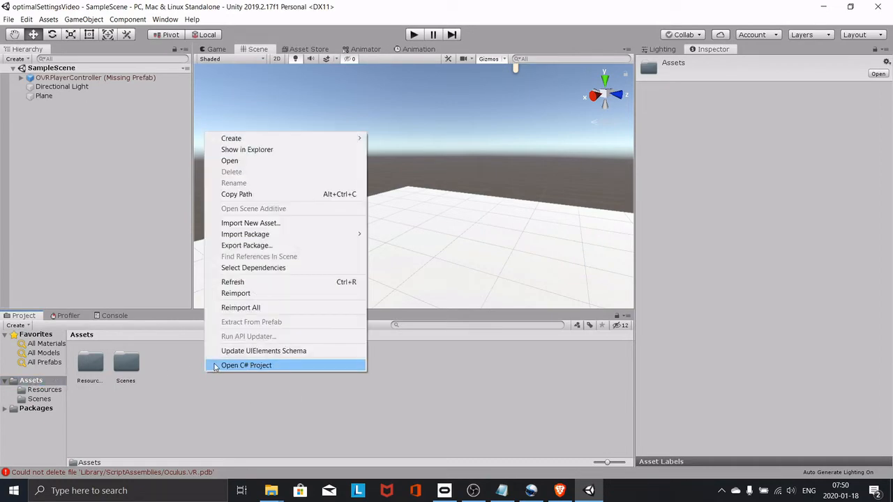
mouse_move(246, 234)
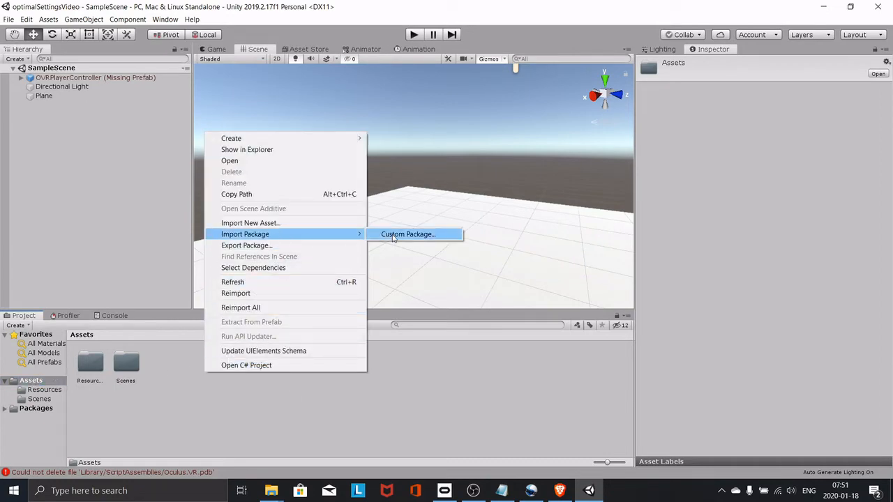
click(407, 235)
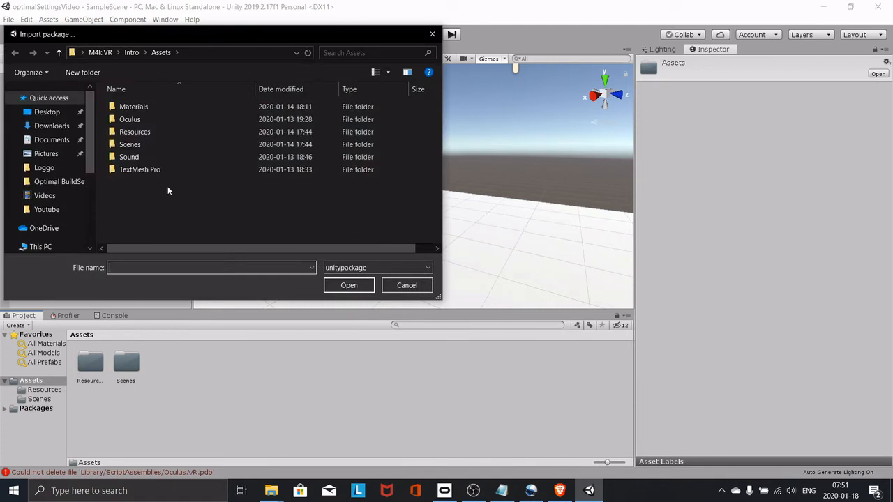
click(100, 53)
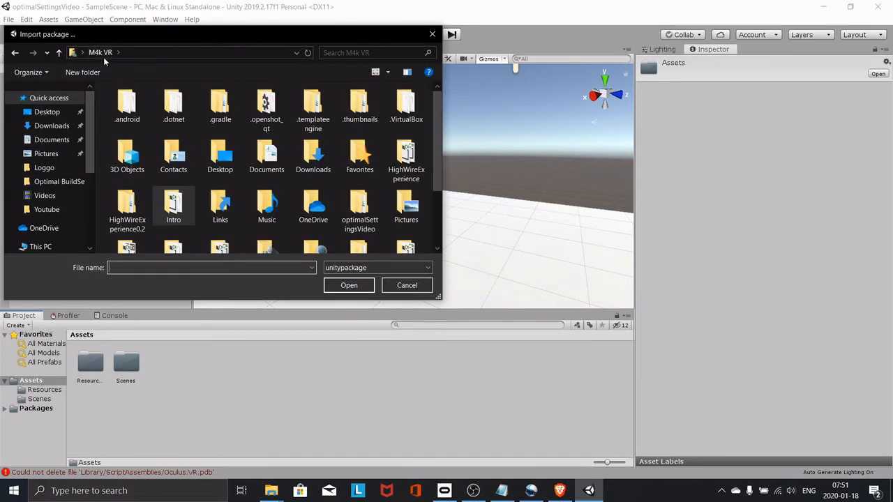
click(39, 245)
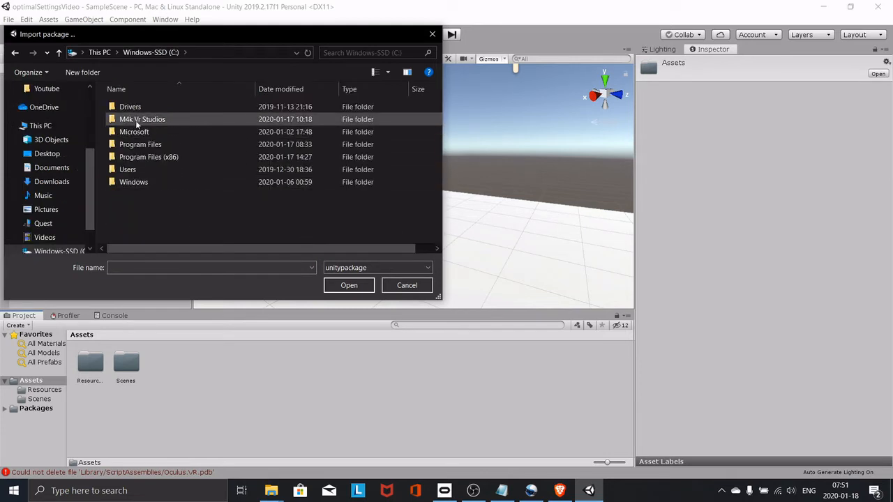
Browse into the studio's Oculus Integration folder and choose OculusIntegration_1.42.0.
double_click(142, 118)
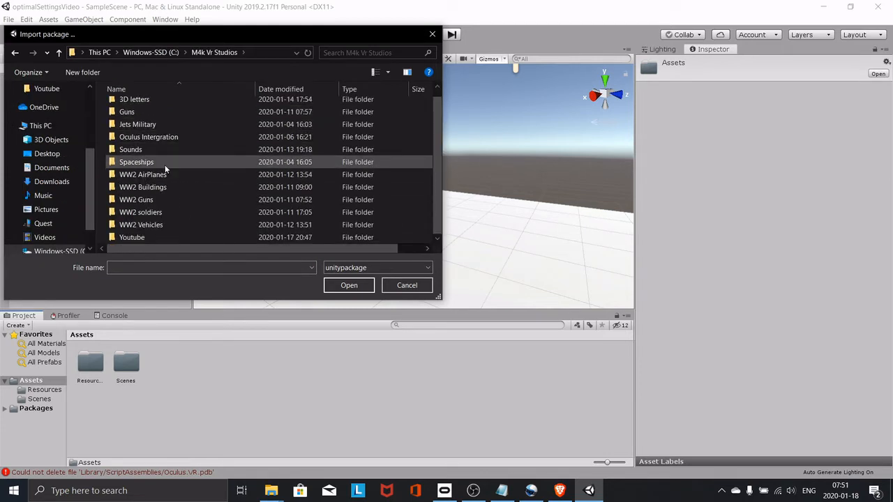
double_click(148, 137)
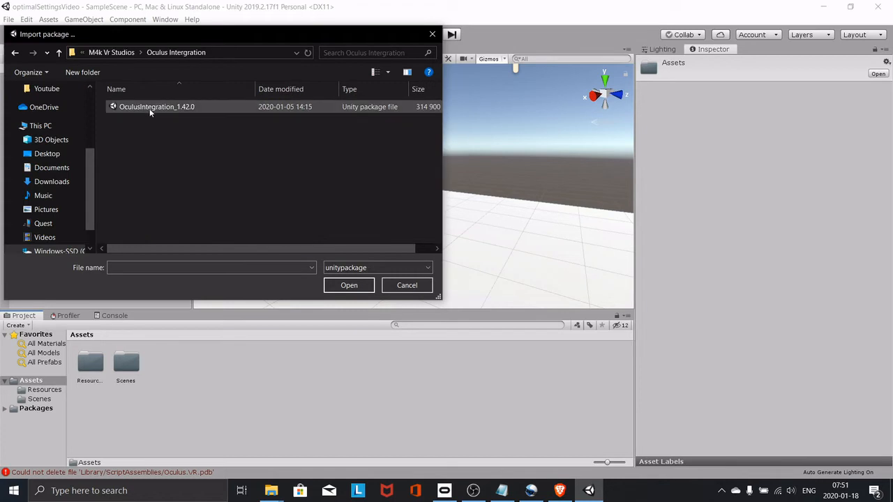
click(348, 285)
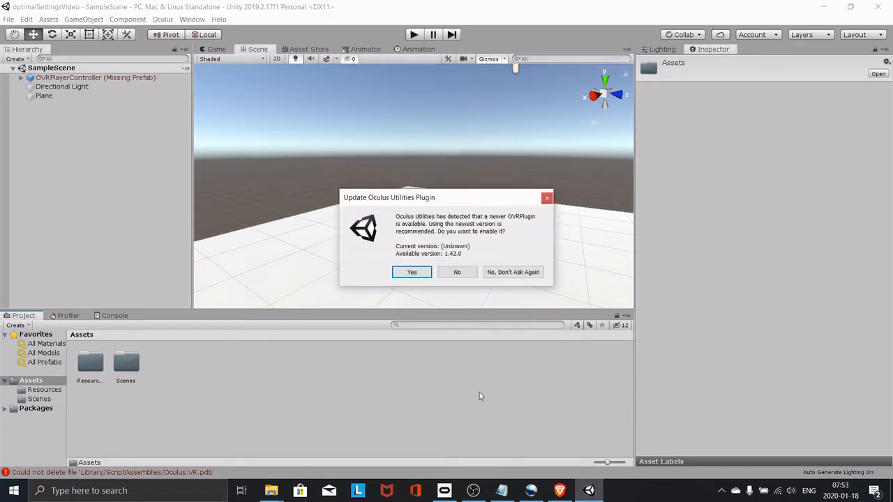
mouse_move(455, 359)
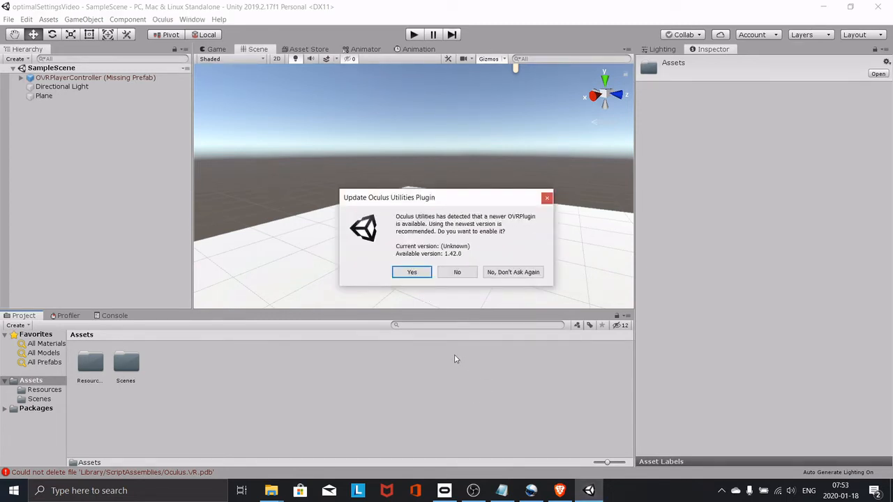
Answer Yes to the OVRPlugin update and Upgrade for the spatializer, restoring the Oculus folder.
click(412, 272)
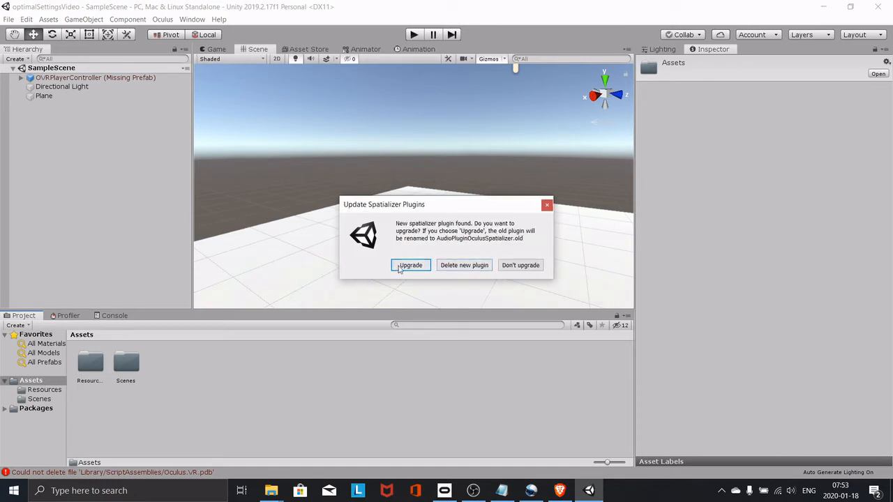
click(410, 265)
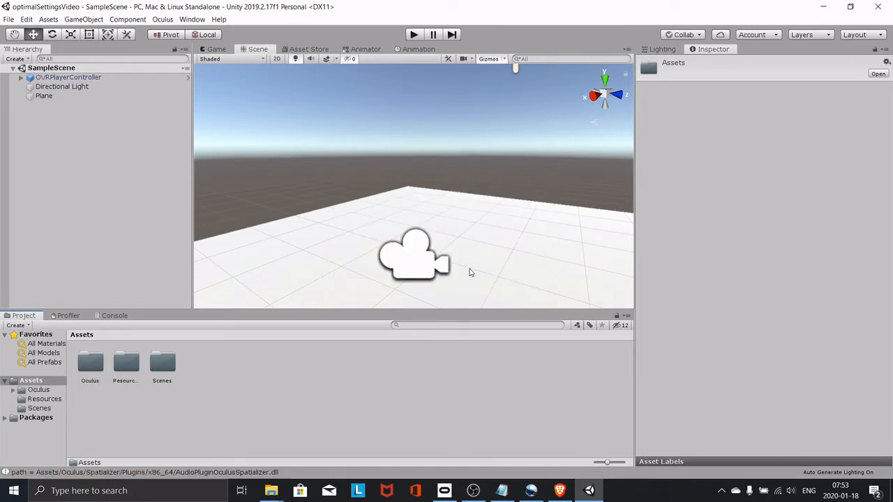
click(68, 77)
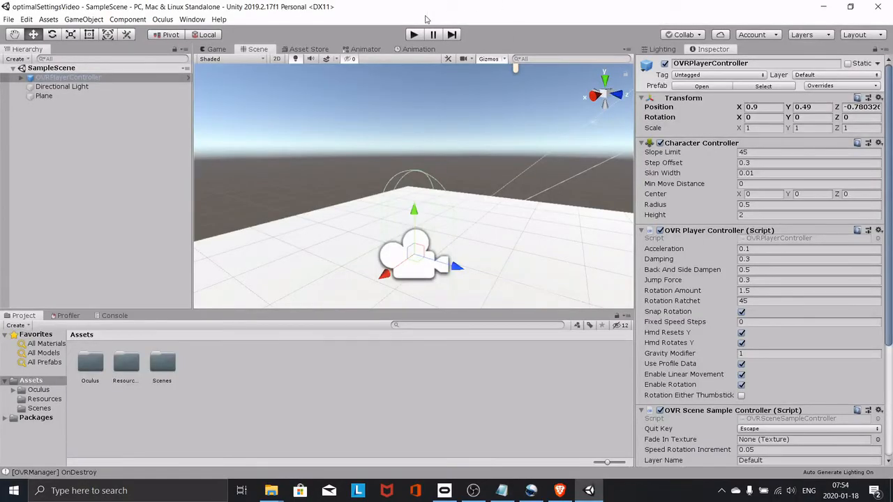
Run the scene once to test OVRPlayerController, then stop and scroll to its camera constraint.
click(413, 34)
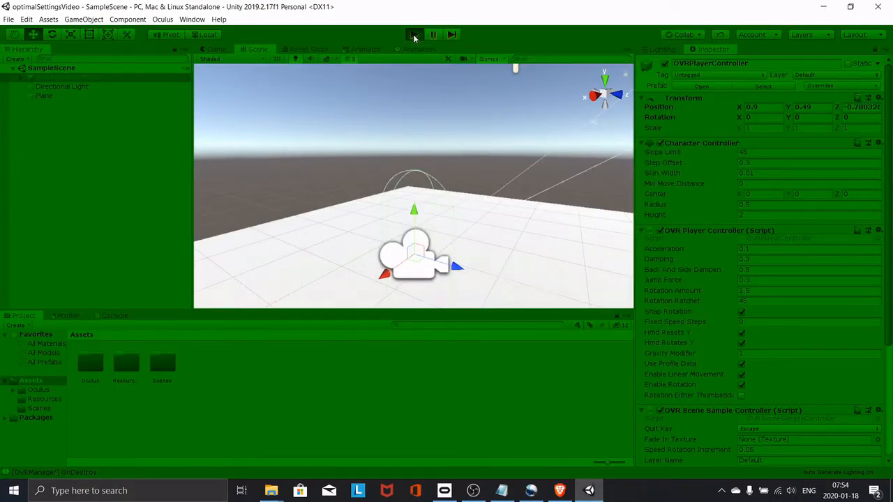
click(413, 33)
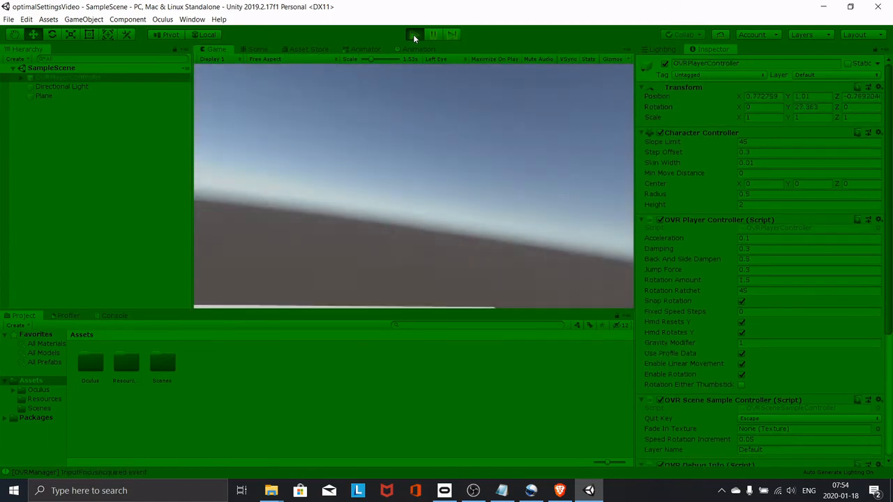
click(257, 49)
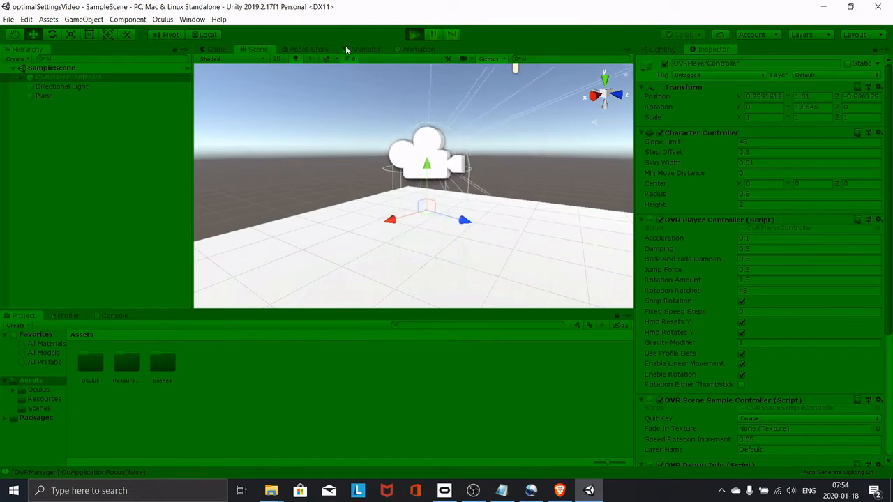
scroll(down, 3)
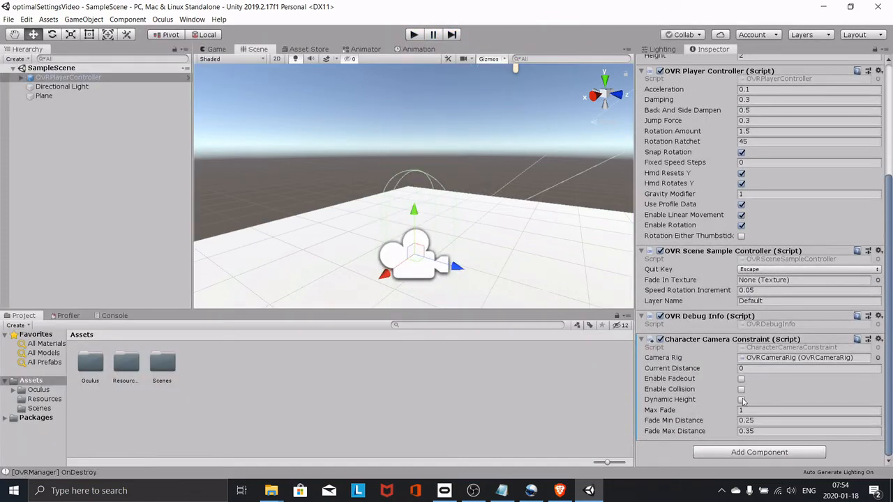
Enable Dynamic Height on the Character Camera Constraint and run the scene again.
click(743, 399)
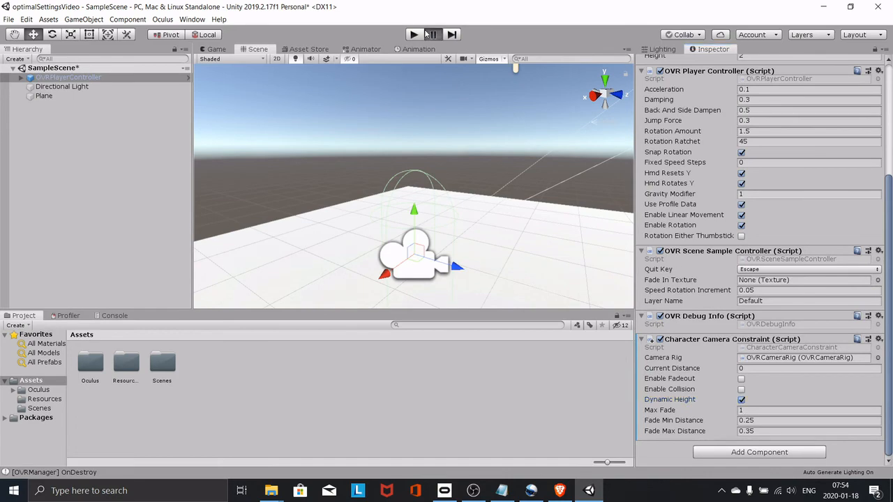
click(413, 34)
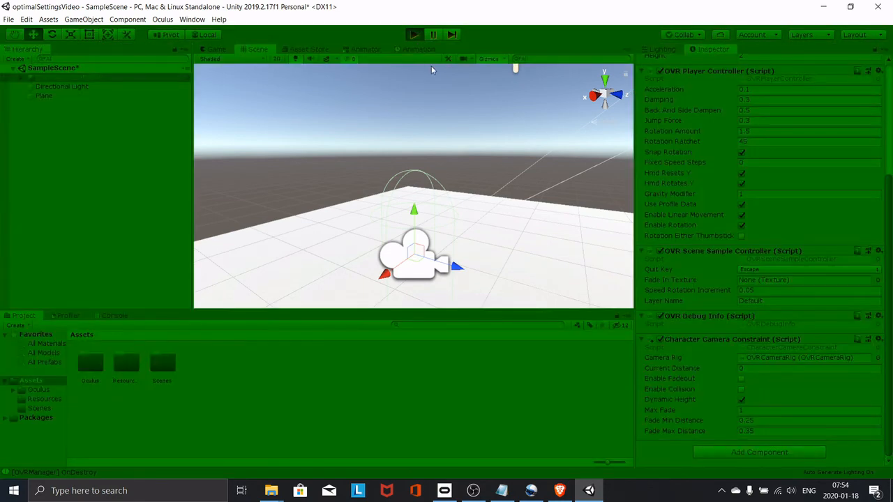
click(413, 33)
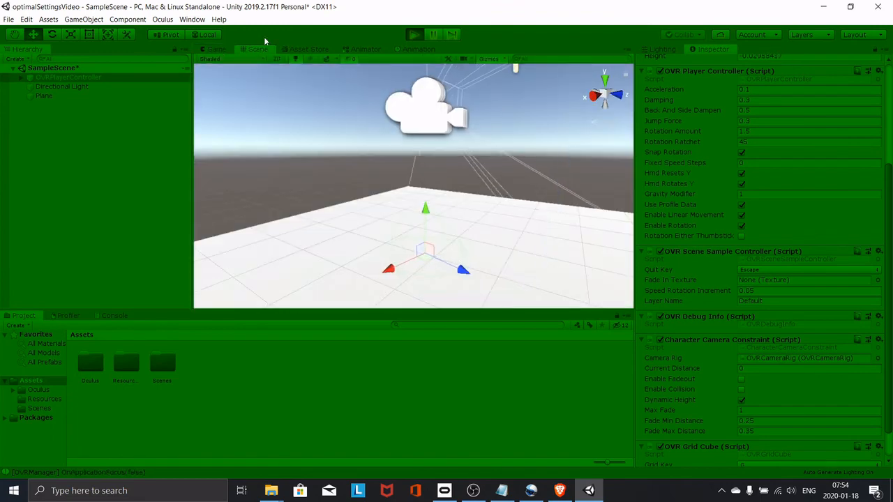